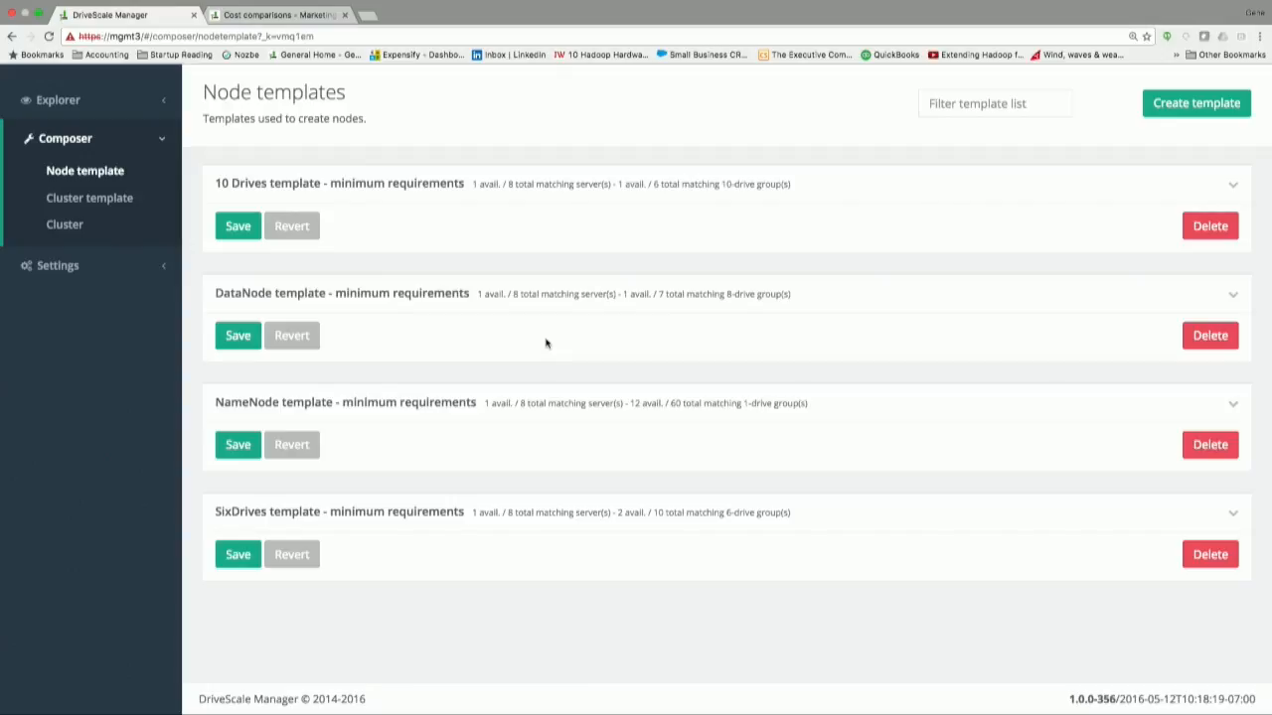
mouse_move(1125, 101)
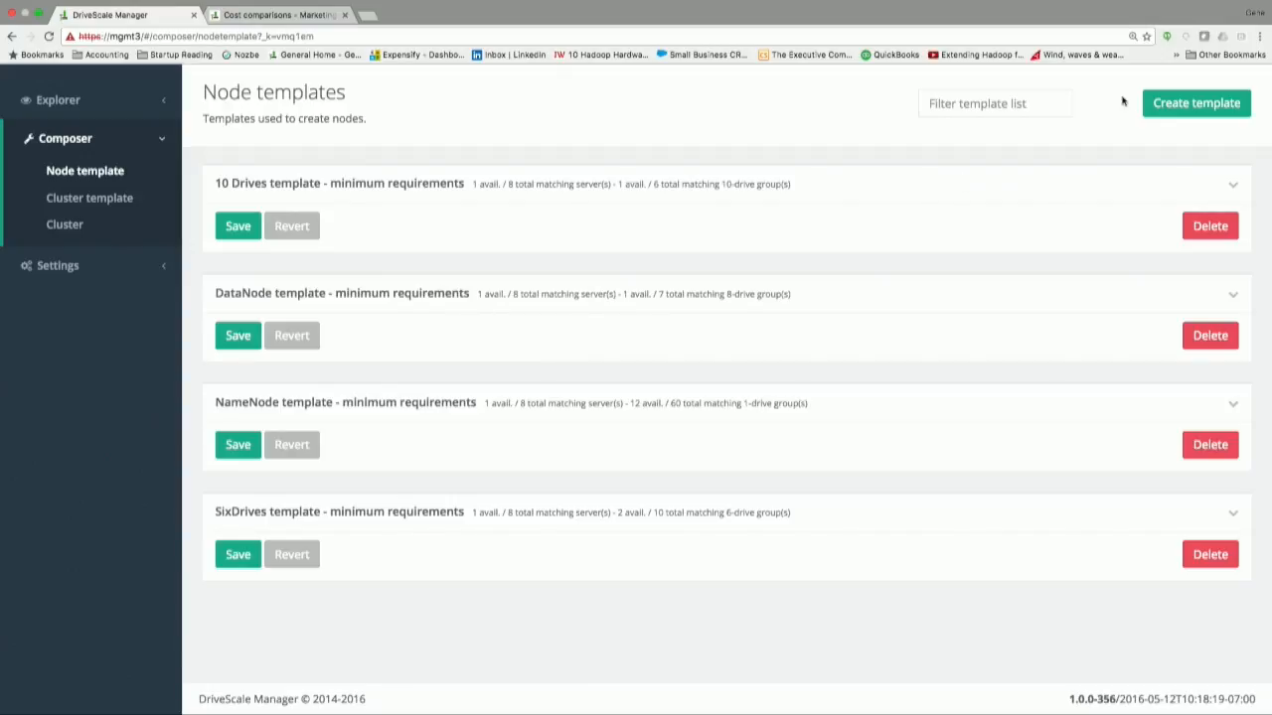
Step: Create a node template and name it 'TFD 12 data node'
click(1197, 104)
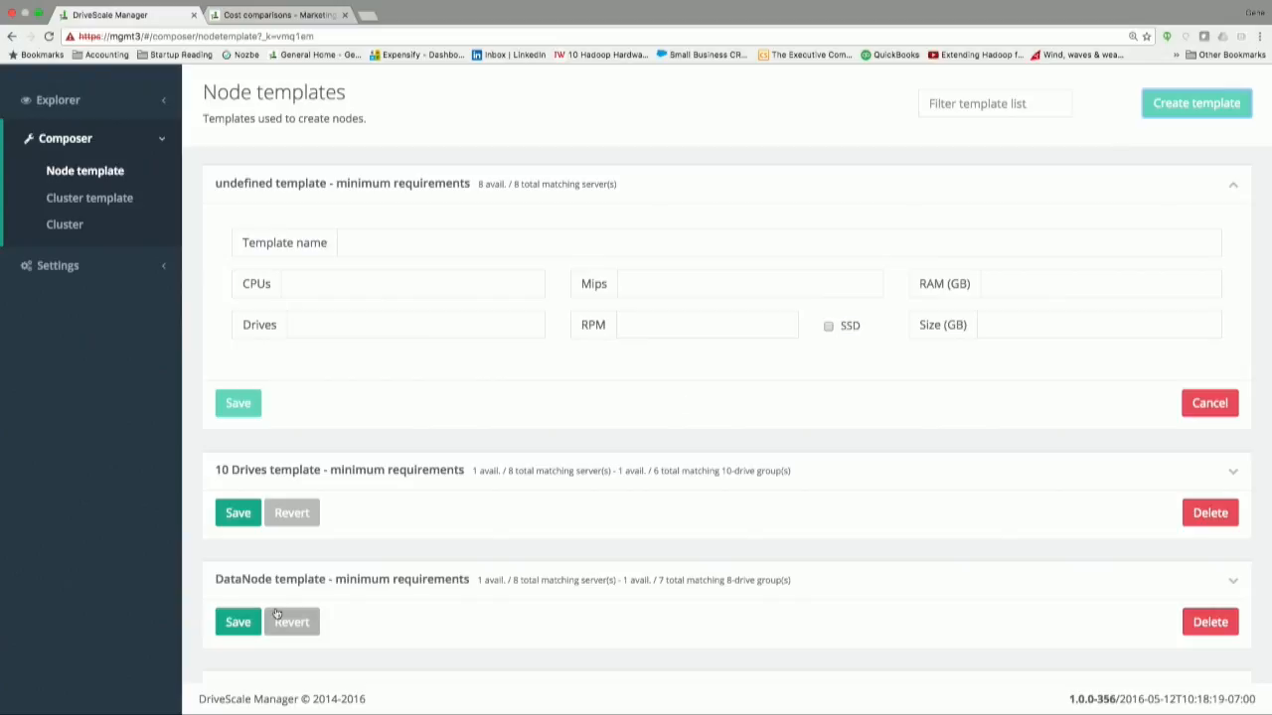
mouse_move(392, 304)
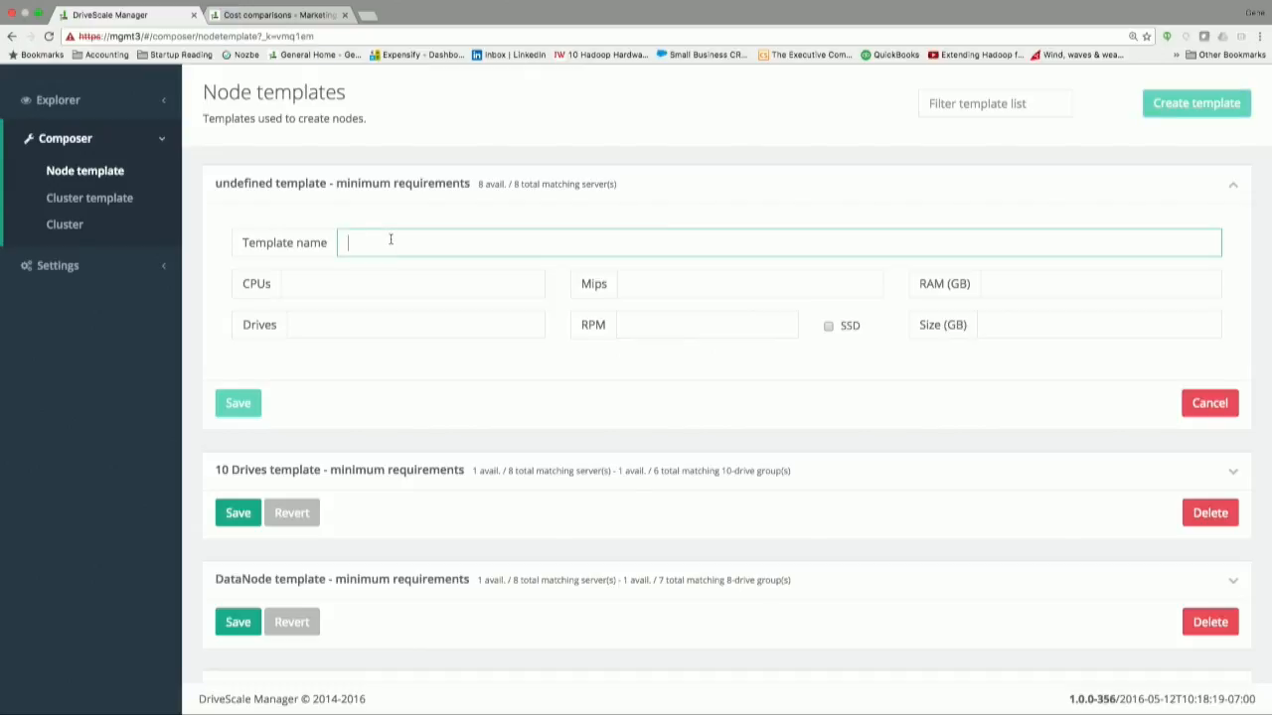
text(T)
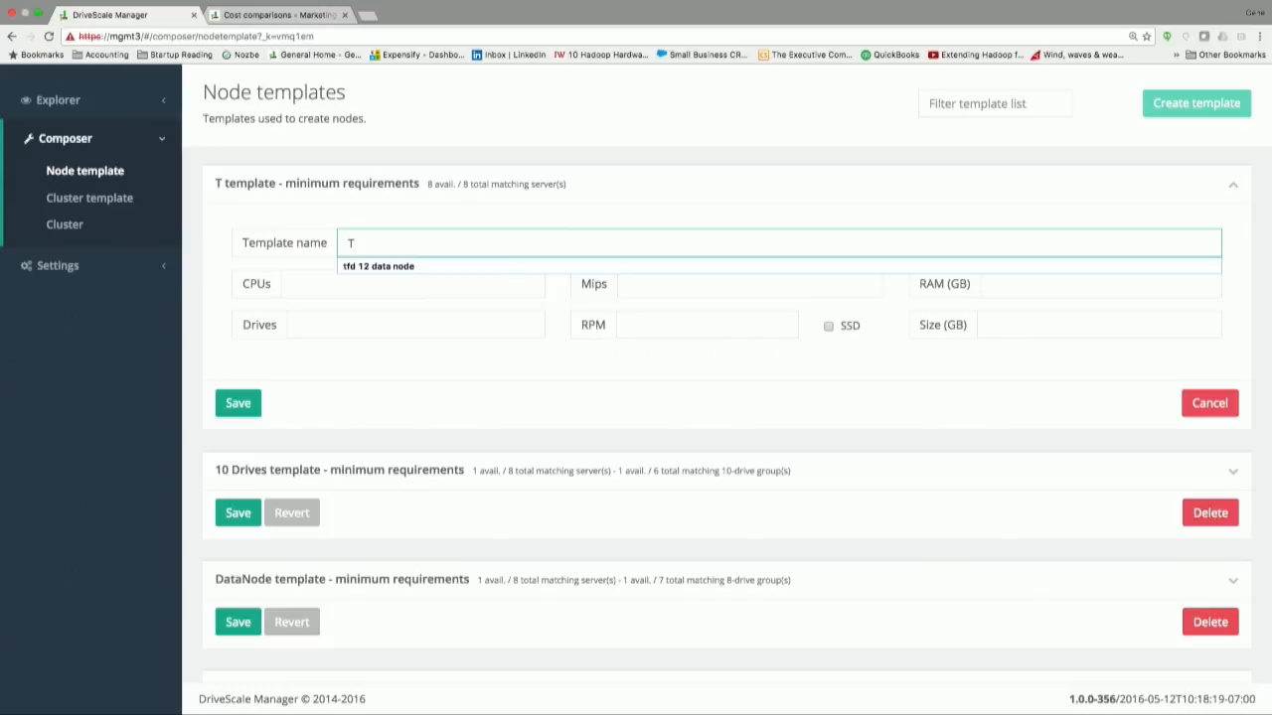
text(FD 12 d)
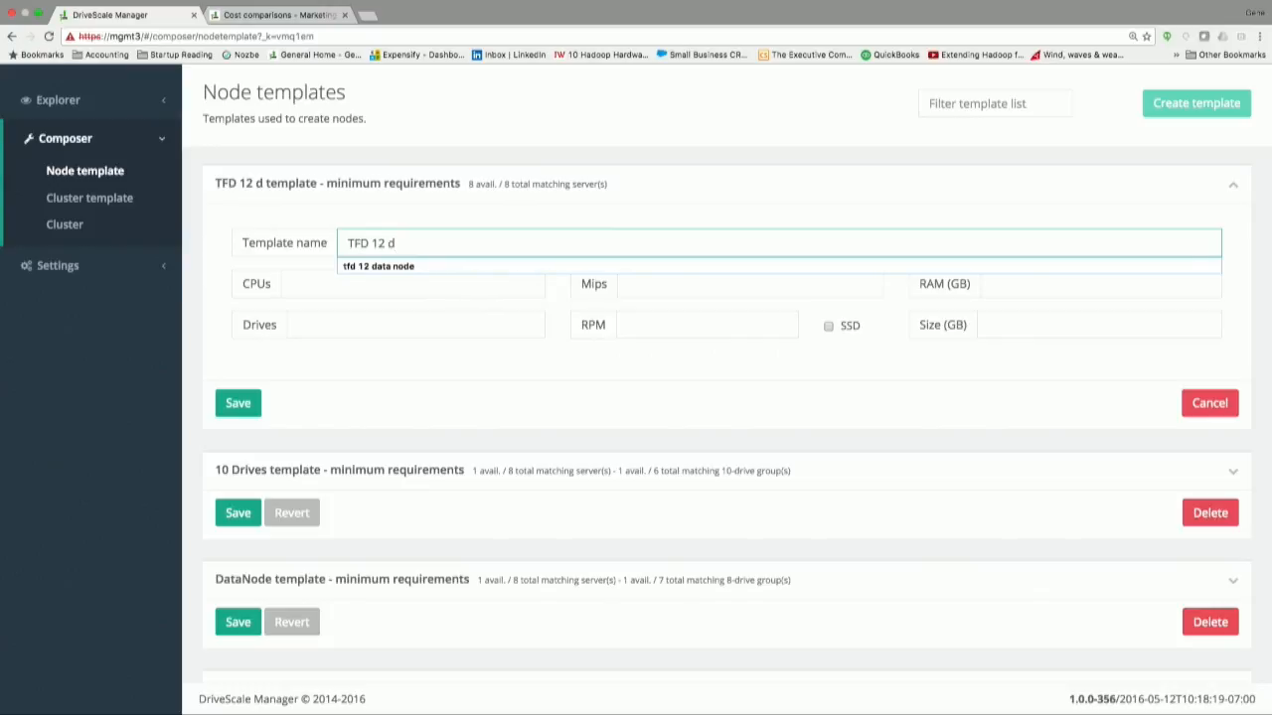
text(ata node)
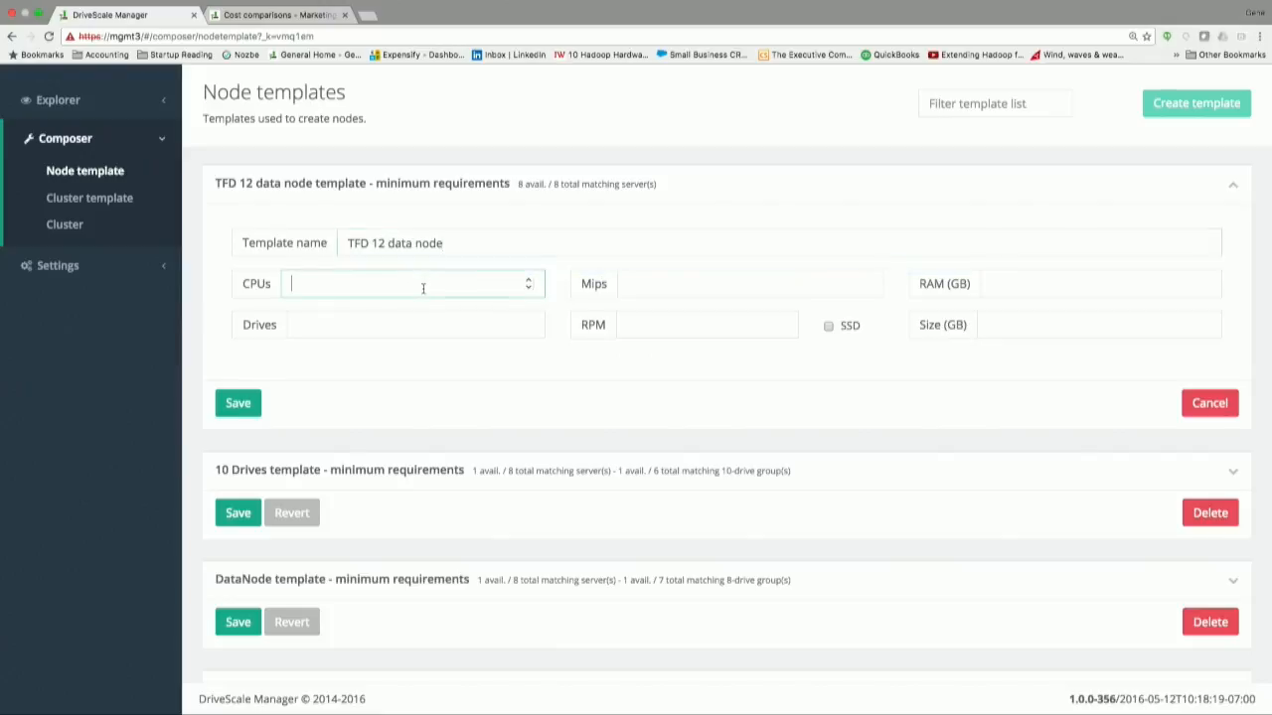
Step: Set the template's RAM to 64 GB and Drives to 8
click(1093, 283)
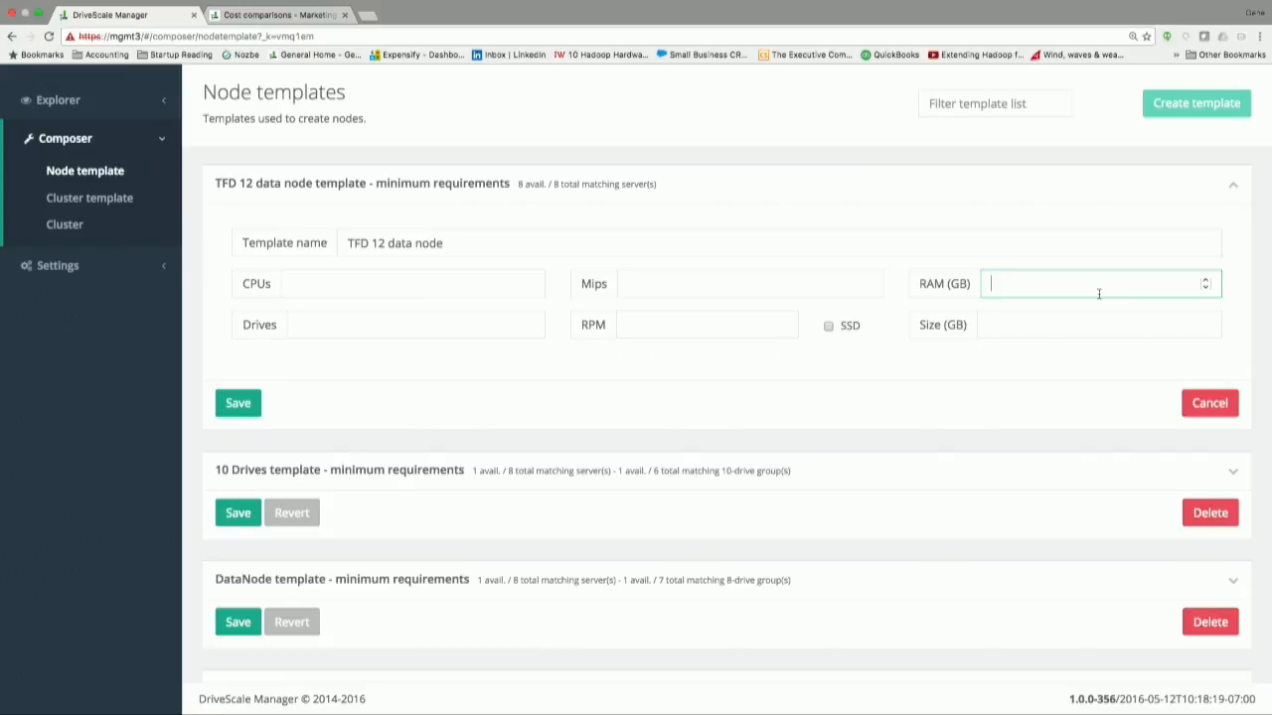
text(64)
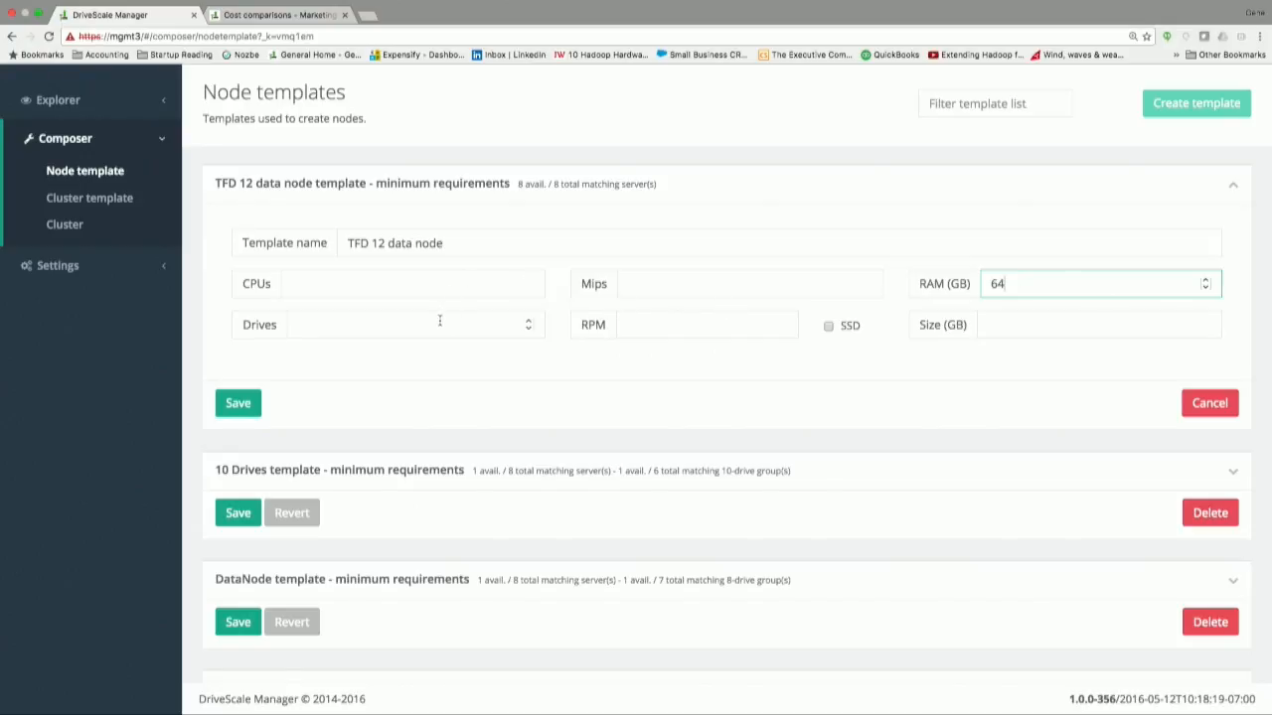
click(415, 324)
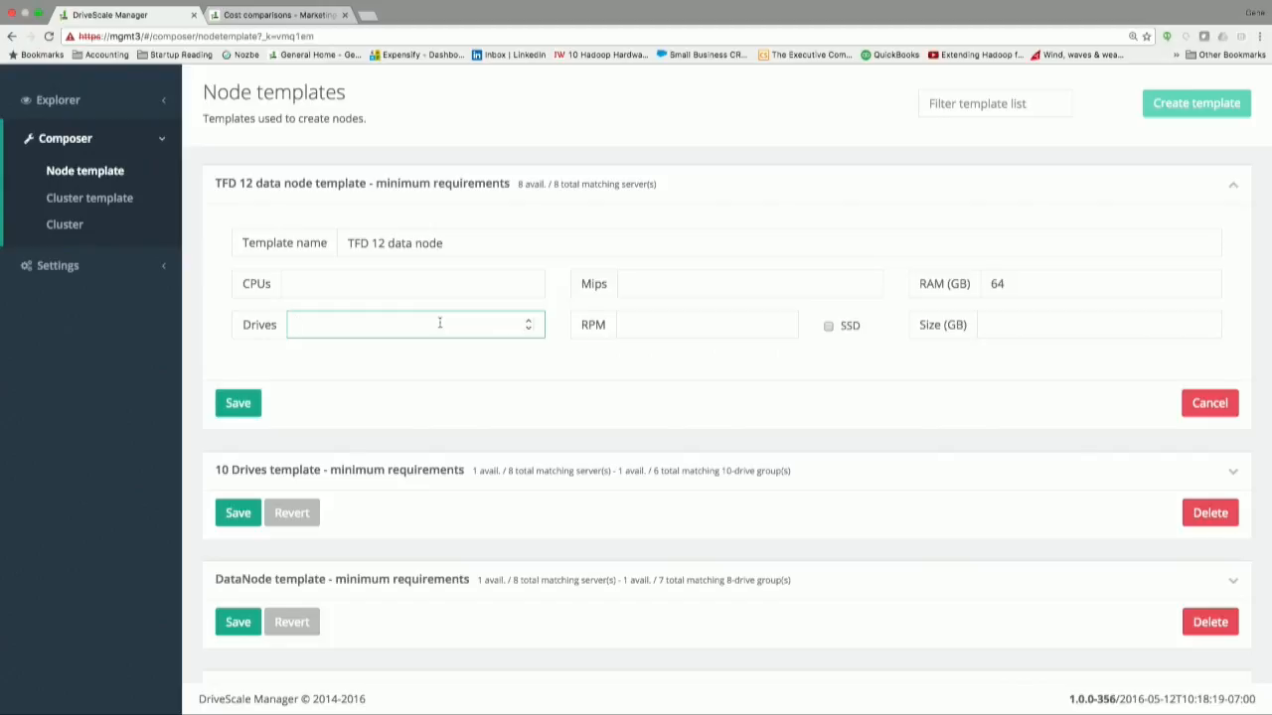
text(8)
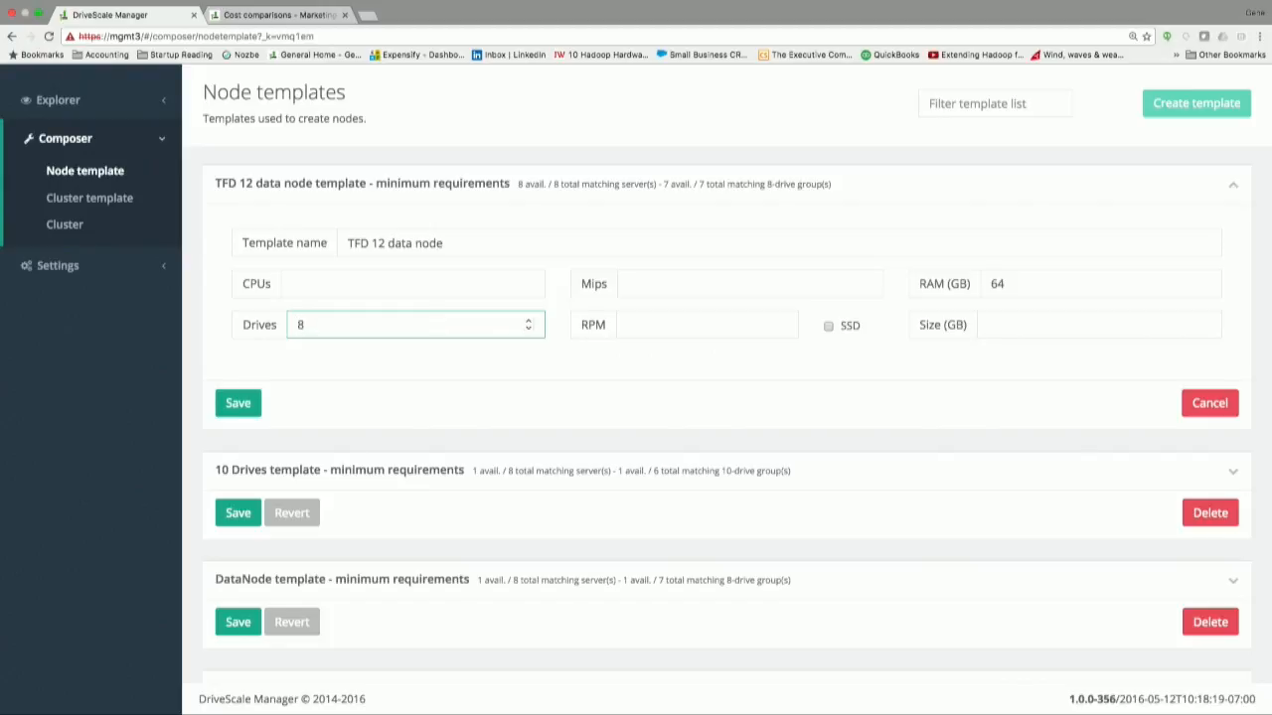